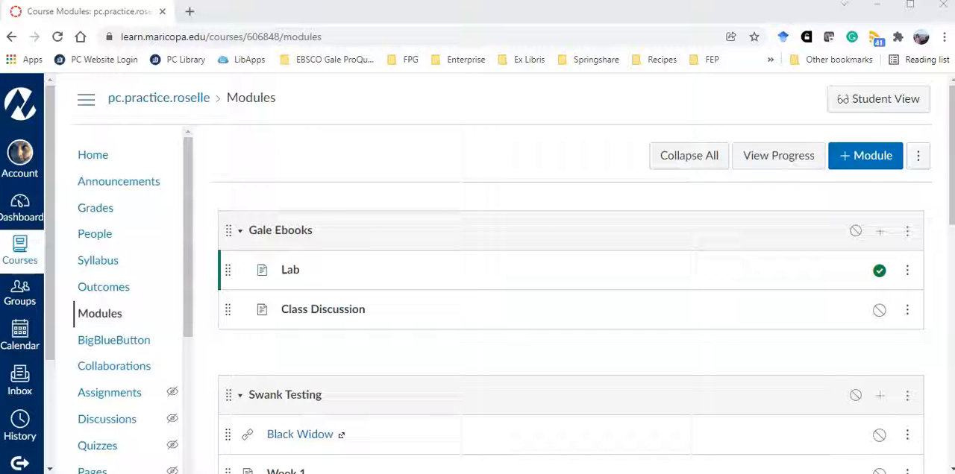
pyautogui.moveTo(356, 291)
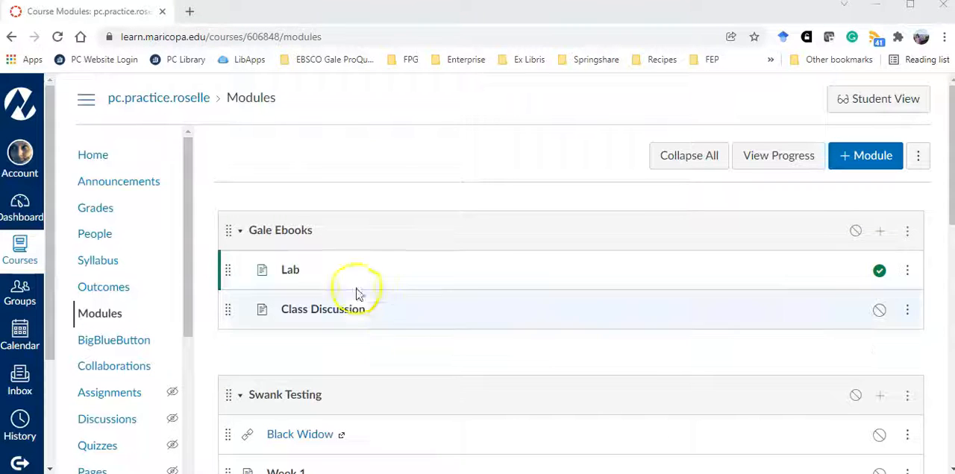
# Step: Open the Lab page listed under the Gale Ebooks module
pyautogui.click(289, 270)
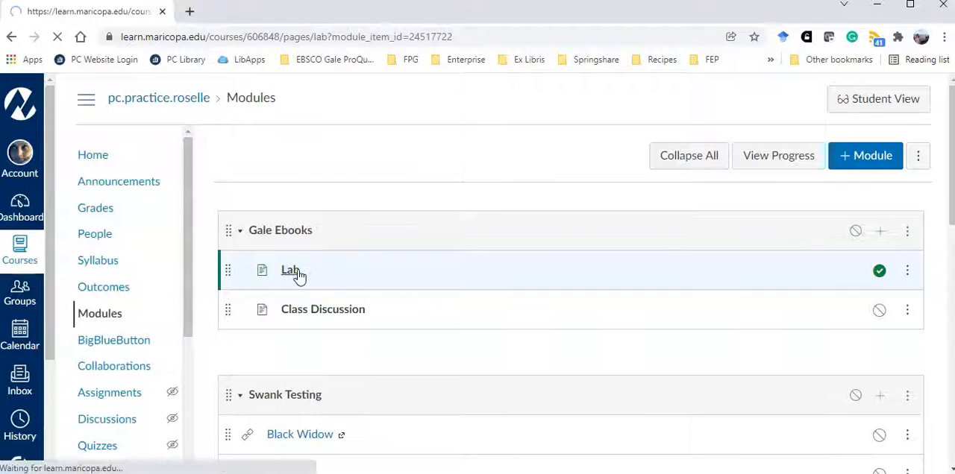
pyautogui.click(290, 270)
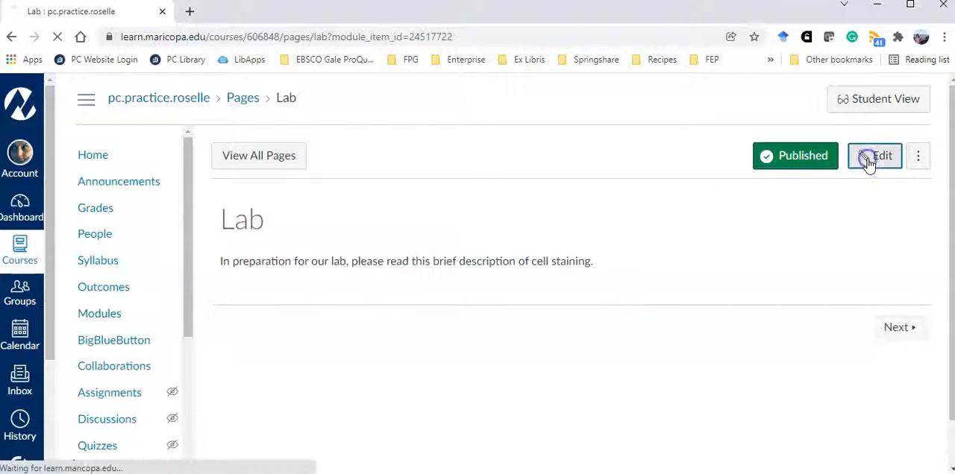
# Step: Put the Lab page into edit mode and show the Apps list offering Gale eBooks
pyautogui.click(874, 155)
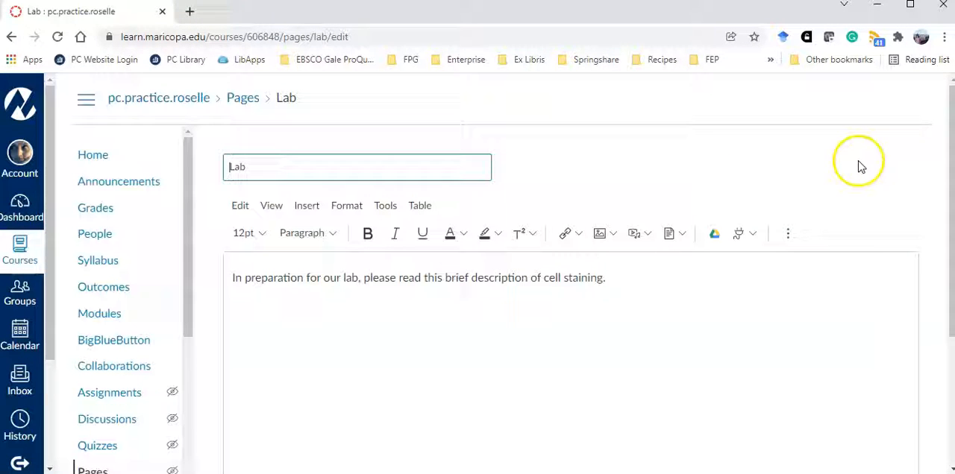
pyautogui.moveTo(738, 233)
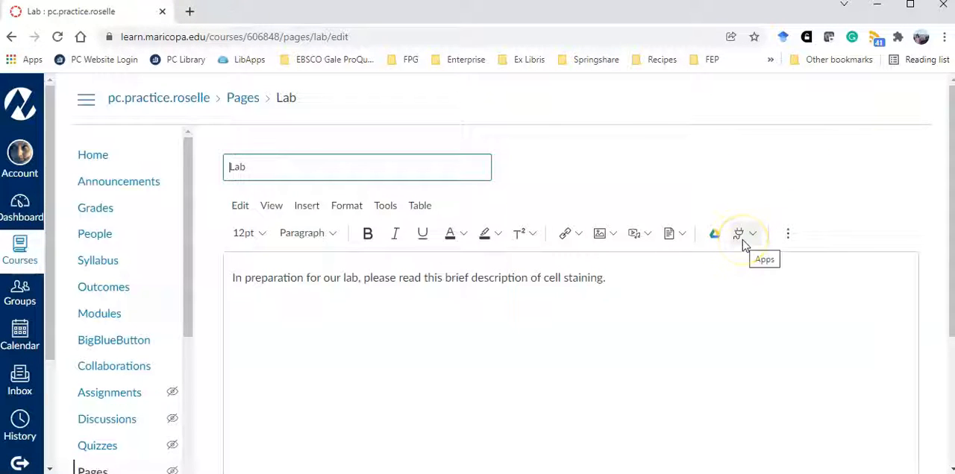
pyautogui.moveTo(761, 238)
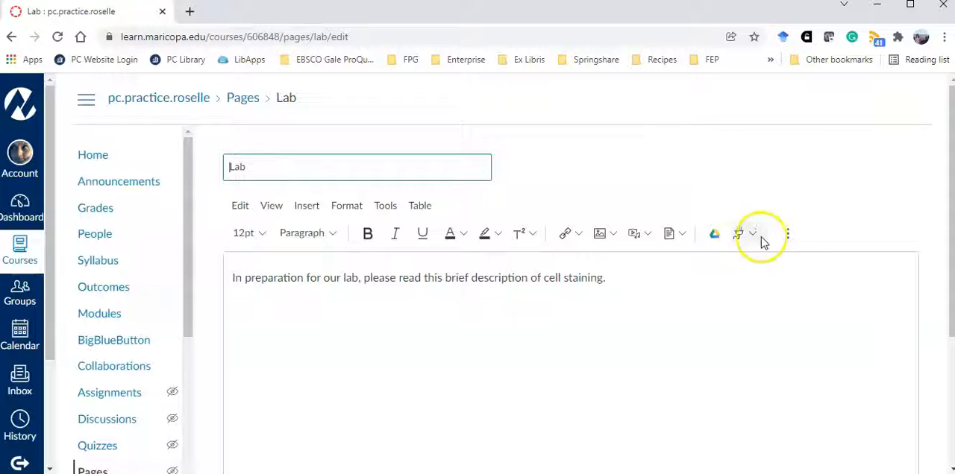
pyautogui.moveTo(786, 233)
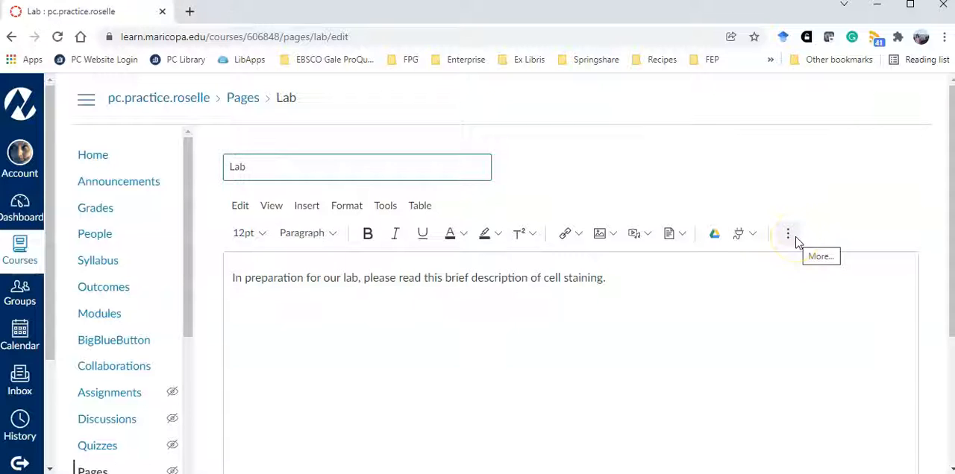
pyautogui.click(752, 233)
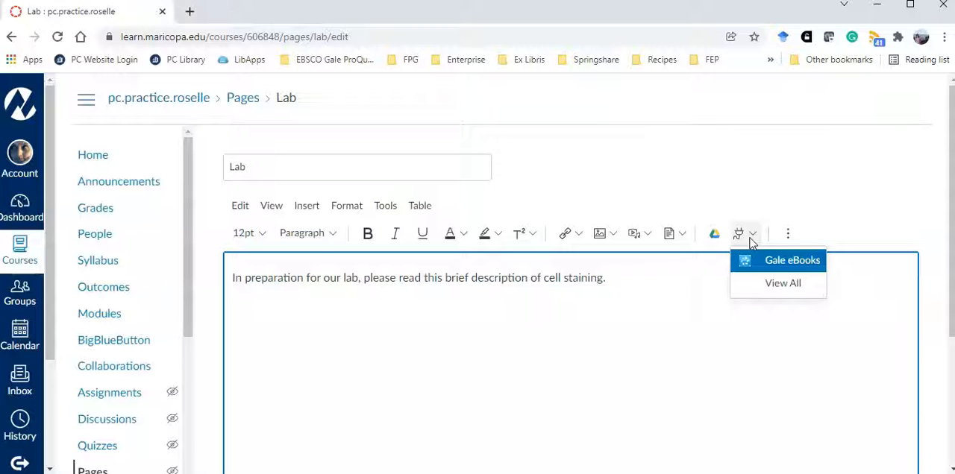
# Step: Launch Gale eBooks, search 'cell staining', and open the Cell Staining article to embed
pyautogui.click(791, 261)
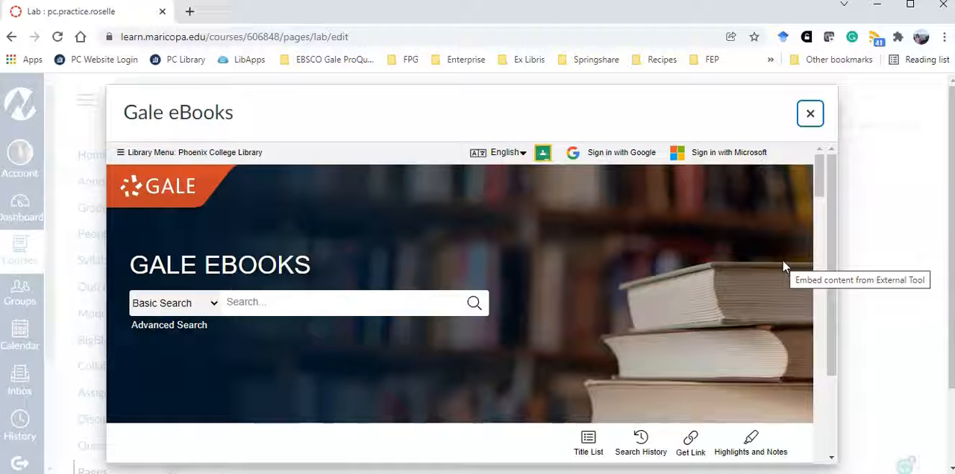
pyautogui.moveTo(302, 305)
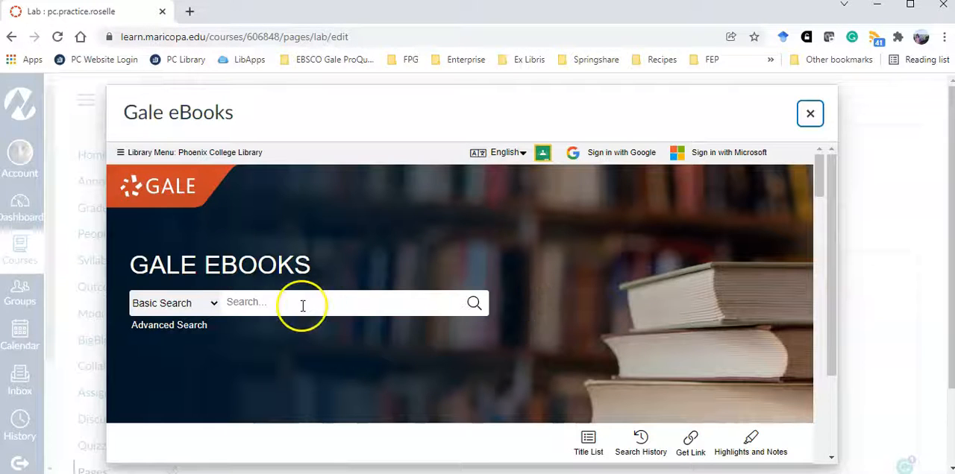
pyautogui.write('cell sta')
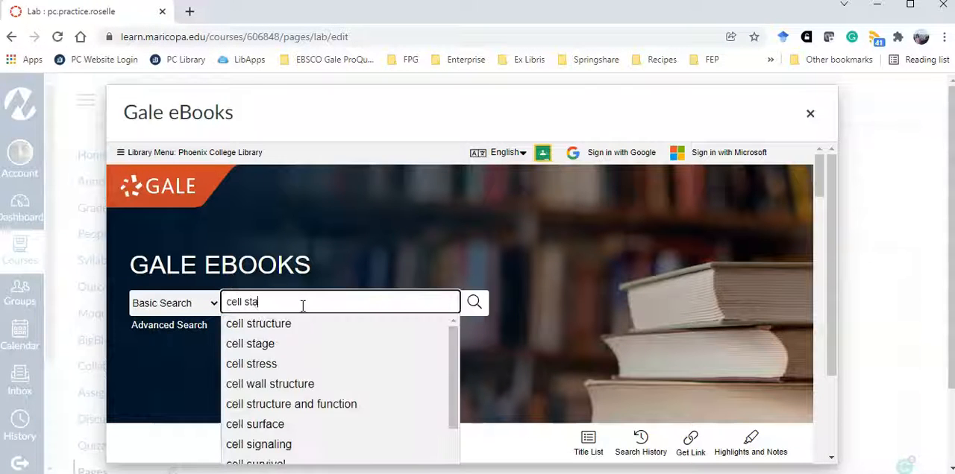
pyautogui.click(474, 302)
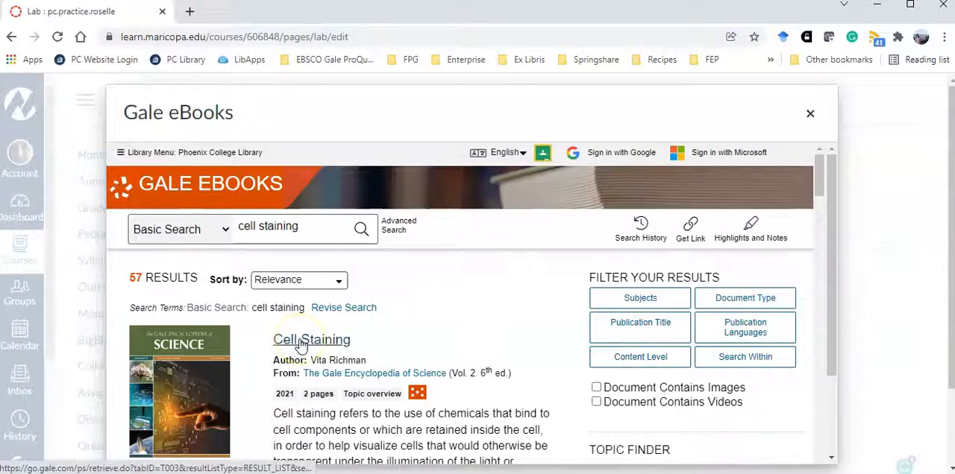
pyautogui.click(311, 339)
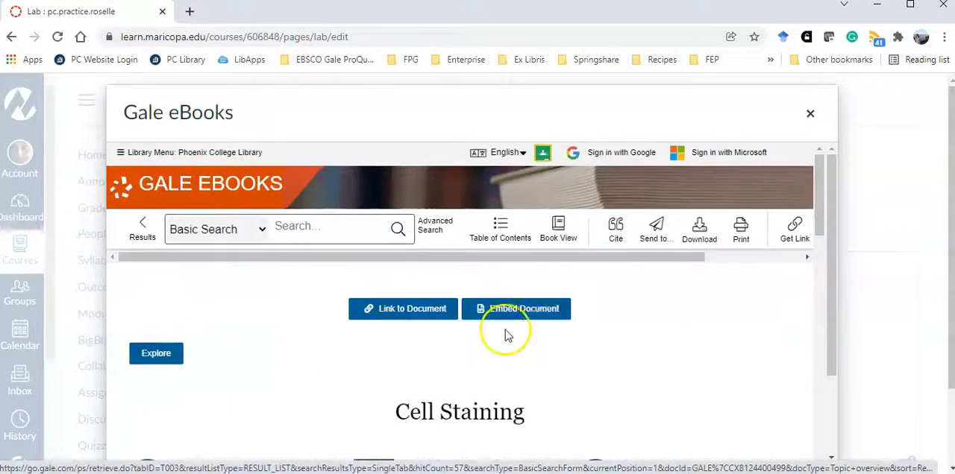
pyautogui.scroll(-3)
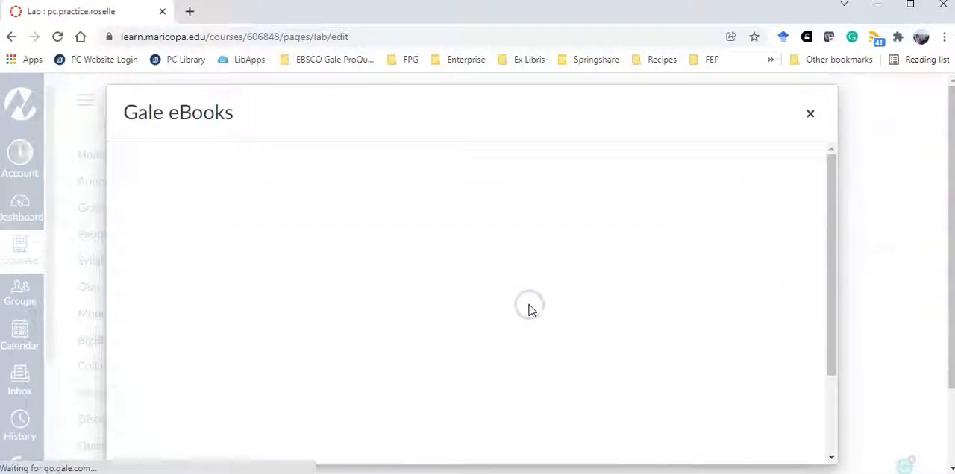
# Step: Save the Lab page with the embedded Cell Staining article and return to Modules
pyautogui.click(810, 114)
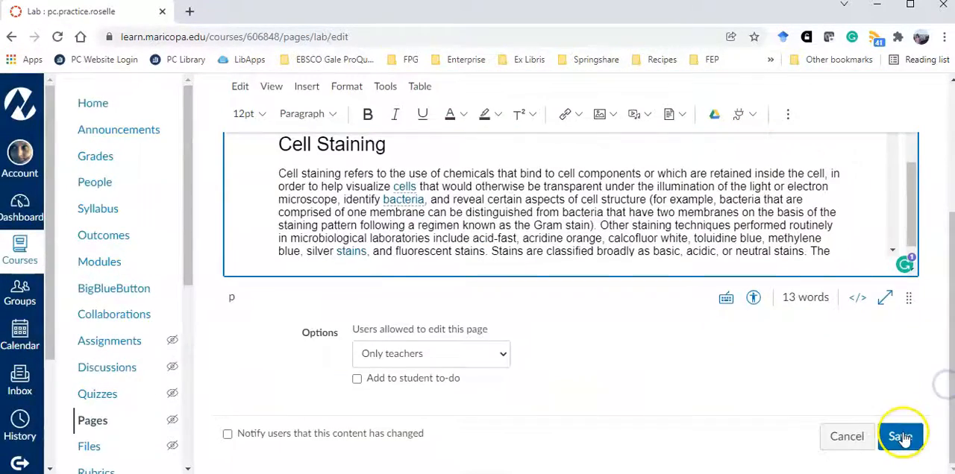
pyautogui.click(900, 436)
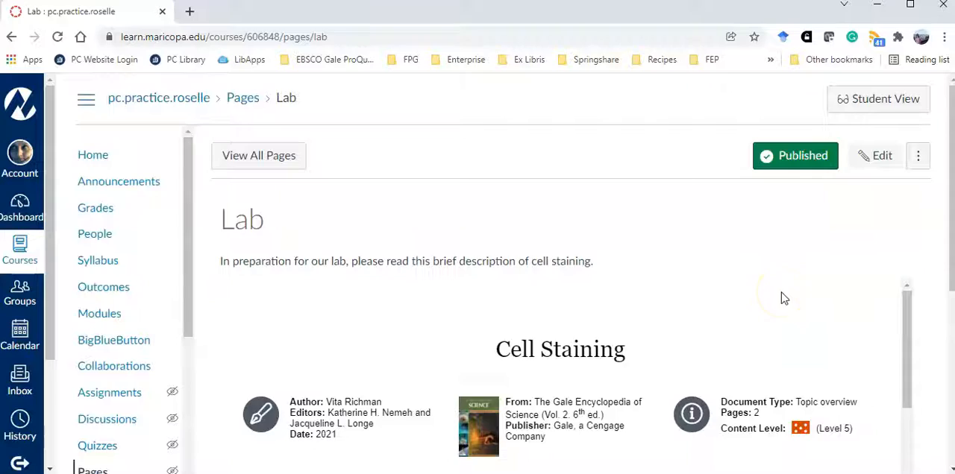
pyautogui.scroll(-3)
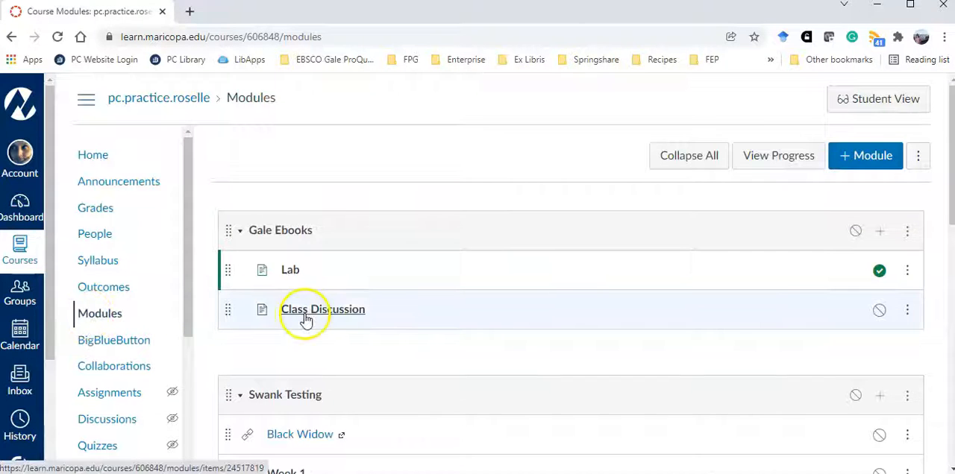
# Step: Open the Class Discussion page and switch it into edit mode
pyautogui.click(322, 309)
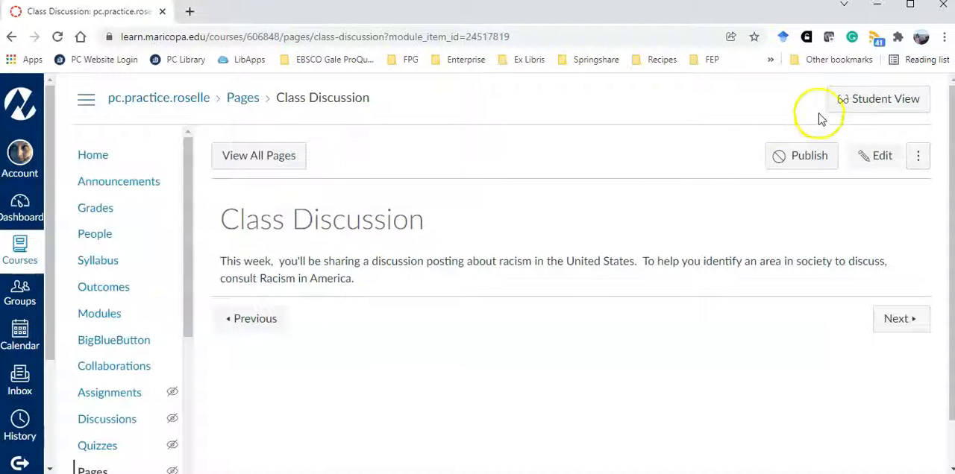
pyautogui.click(874, 155)
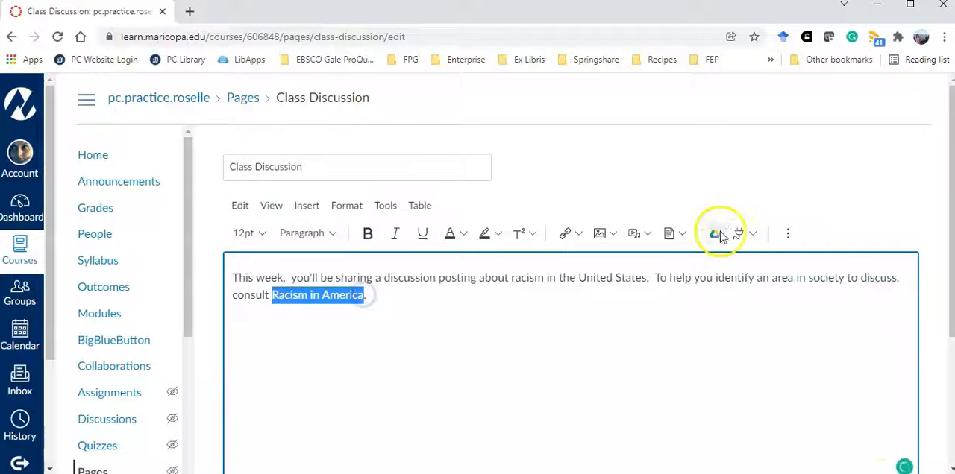
# Step: Launch Gale eBooks from Apps and search 'racism in america'
pyautogui.click(714, 234)
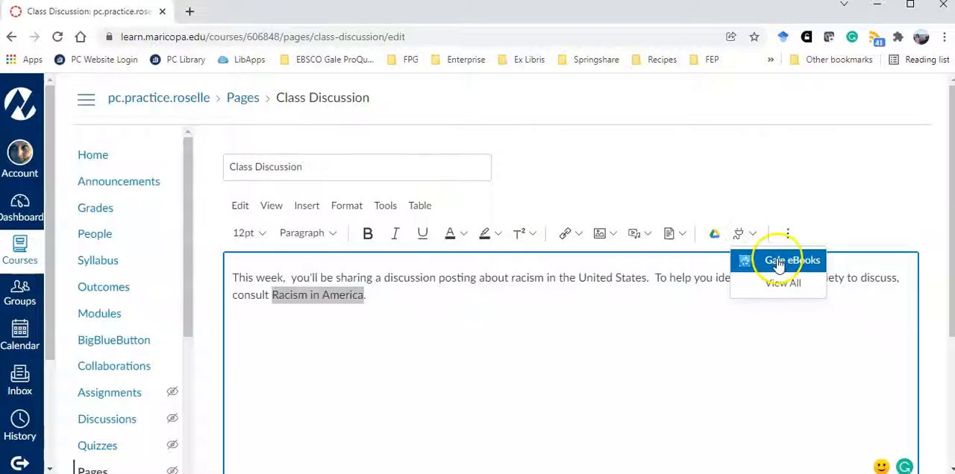
pyautogui.click(792, 260)
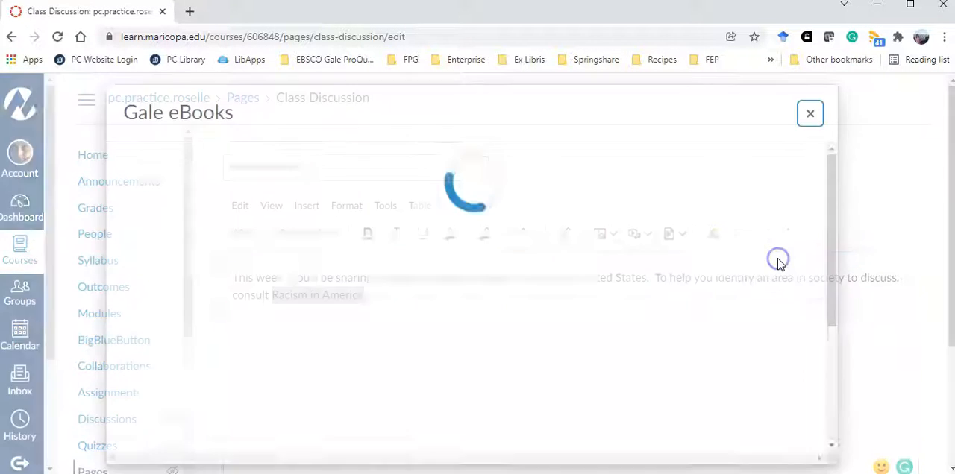
pyautogui.write('rac')
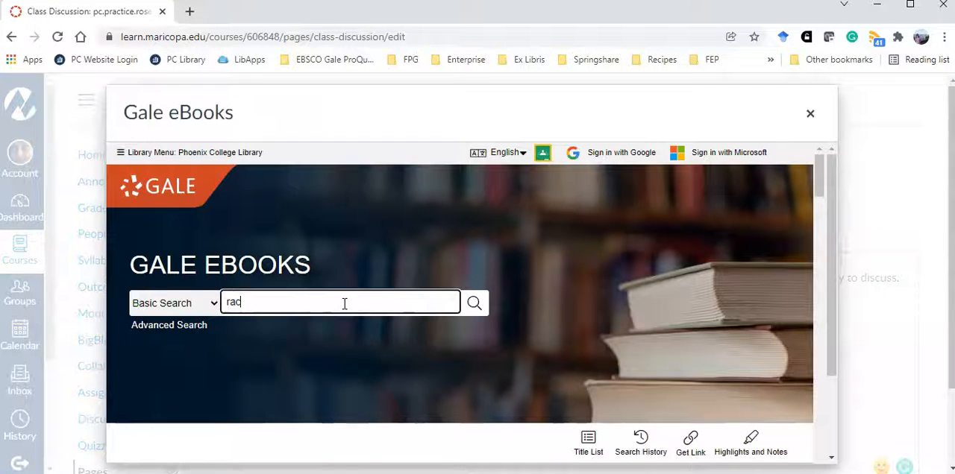
pyautogui.write('racism in am')
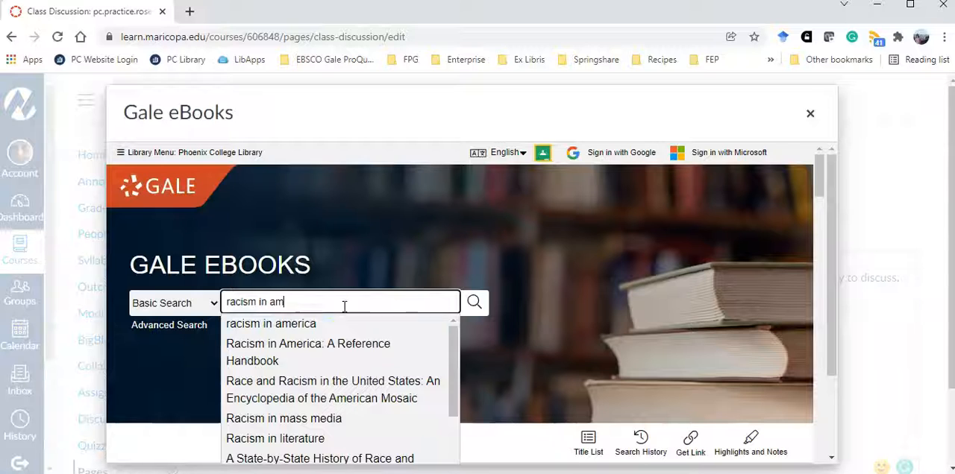
# Step: Pick Racism in America: A Reference Handbook, open Contents, and choose Link to Document
pyautogui.click(307, 352)
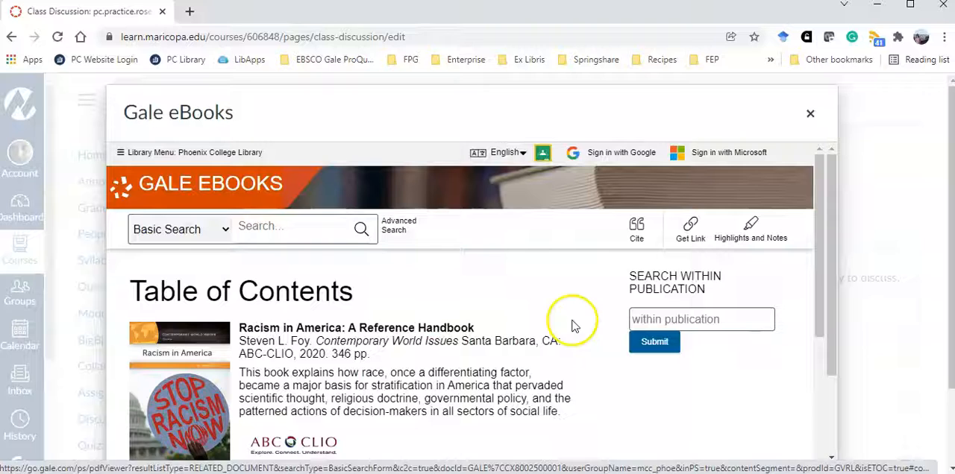
pyautogui.moveTo(597, 321)
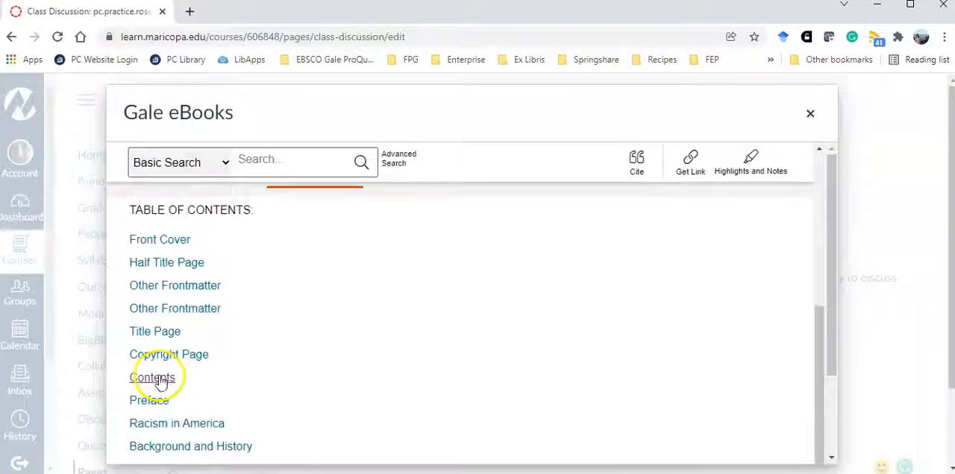
pyautogui.click(153, 378)
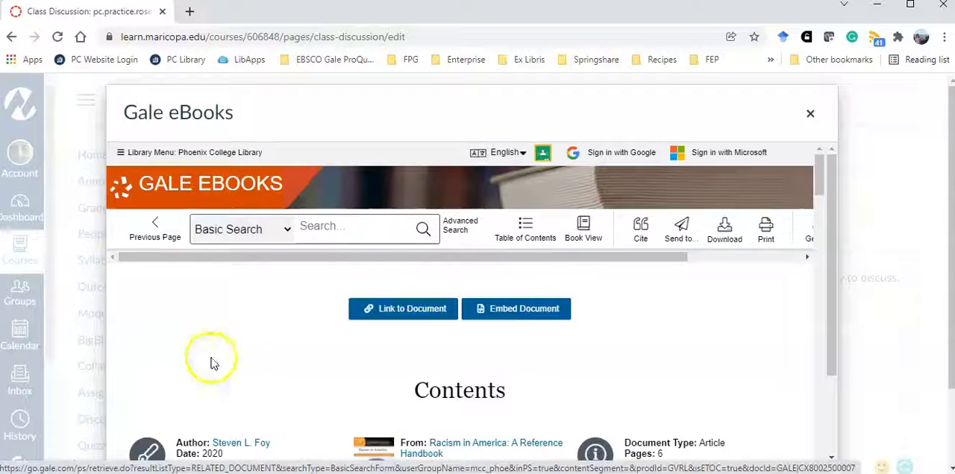
pyautogui.moveTo(412, 309)
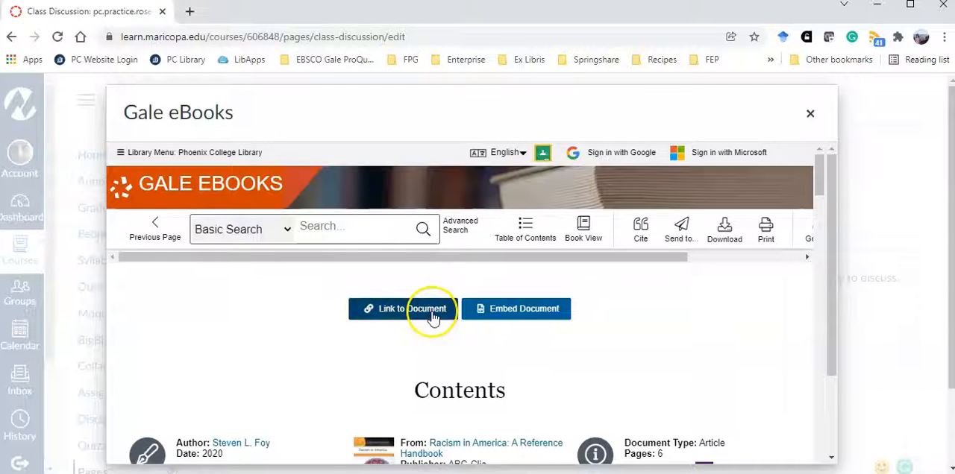
pyautogui.click(403, 309)
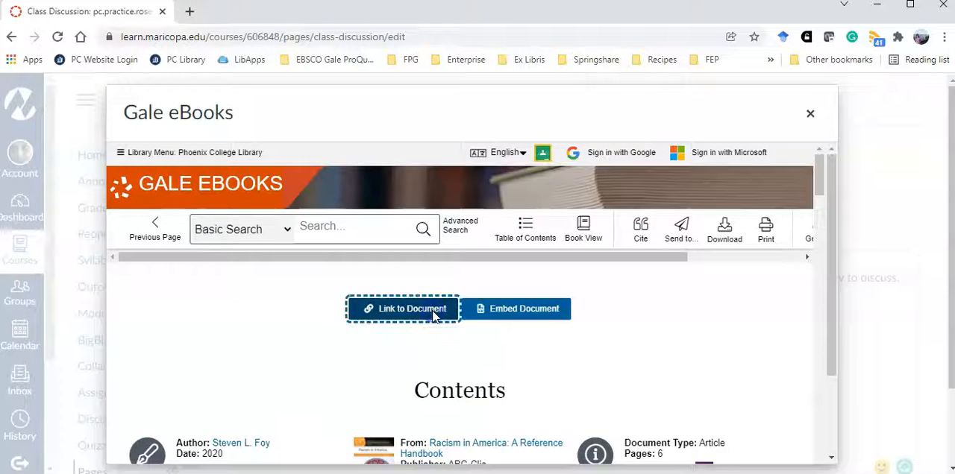
# Step: Save Class Discussion, then follow the Racism in America link to the handbook's Contents
pyautogui.click(402, 308)
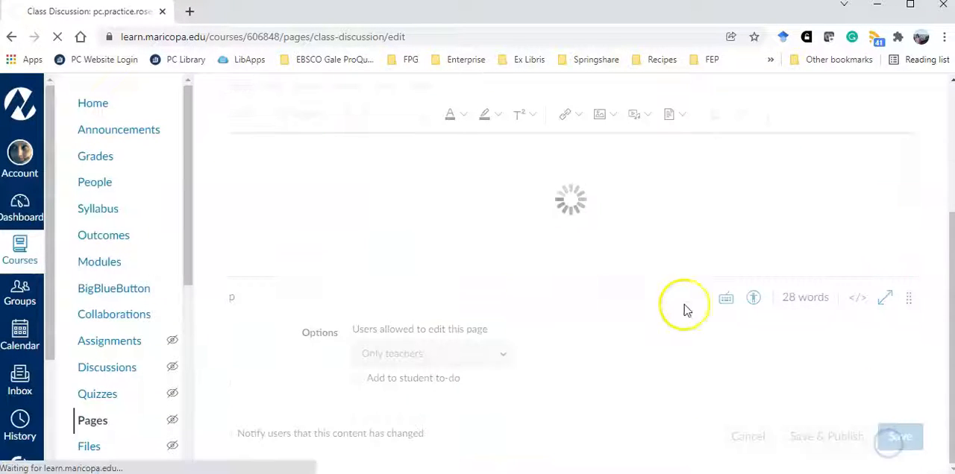
pyautogui.click(898, 437)
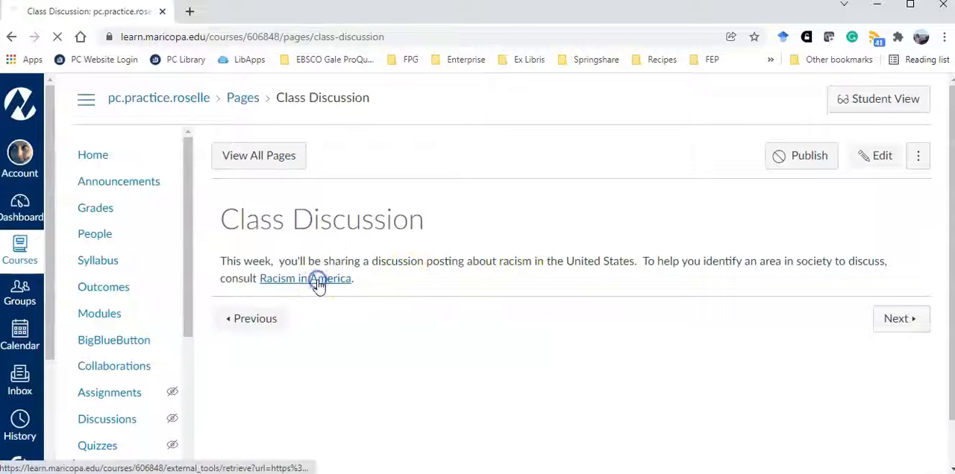
pyautogui.click(305, 278)
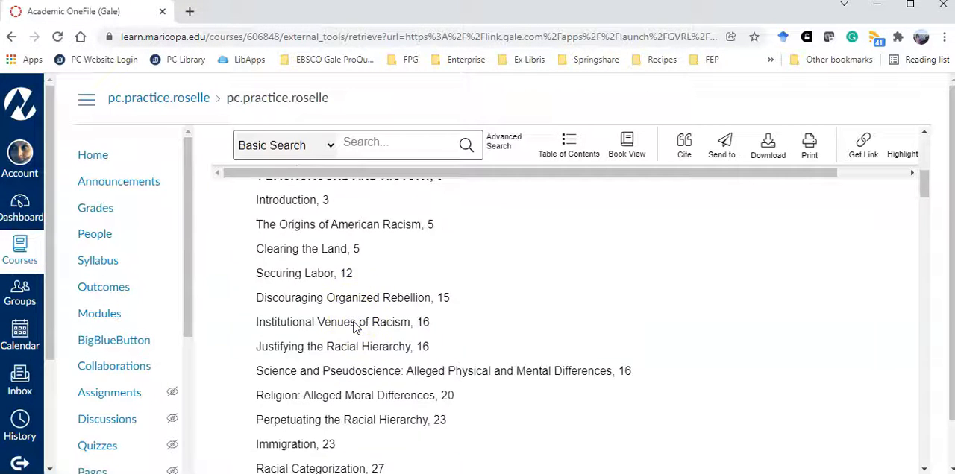
pyautogui.scroll(-3)
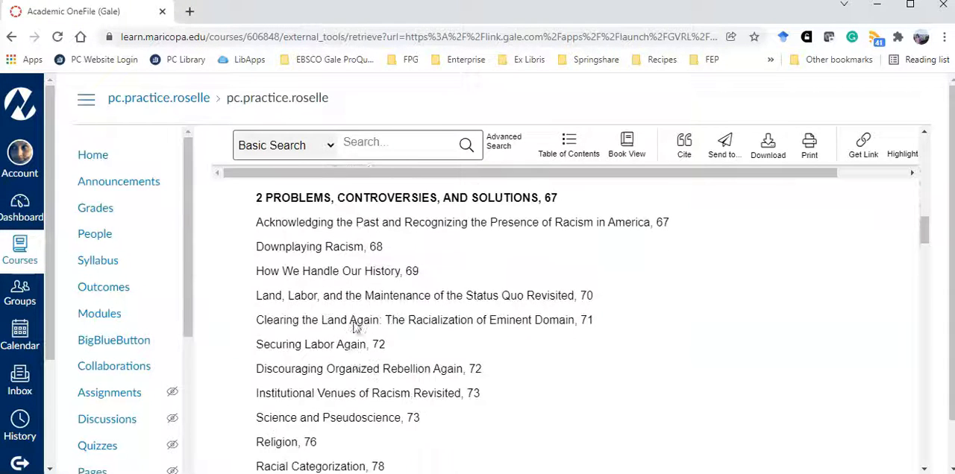